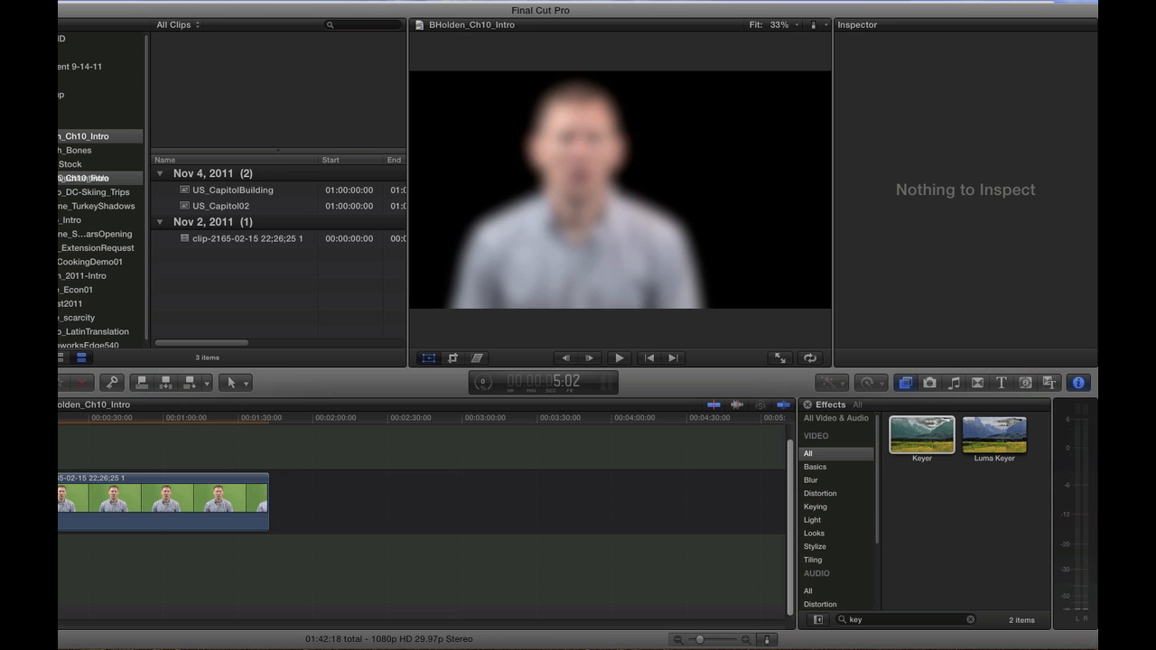
Trim the keyed presenter clip and blade it into two sections on the timeline.
{"action": "left_click", "coordinate": [174, 417]}
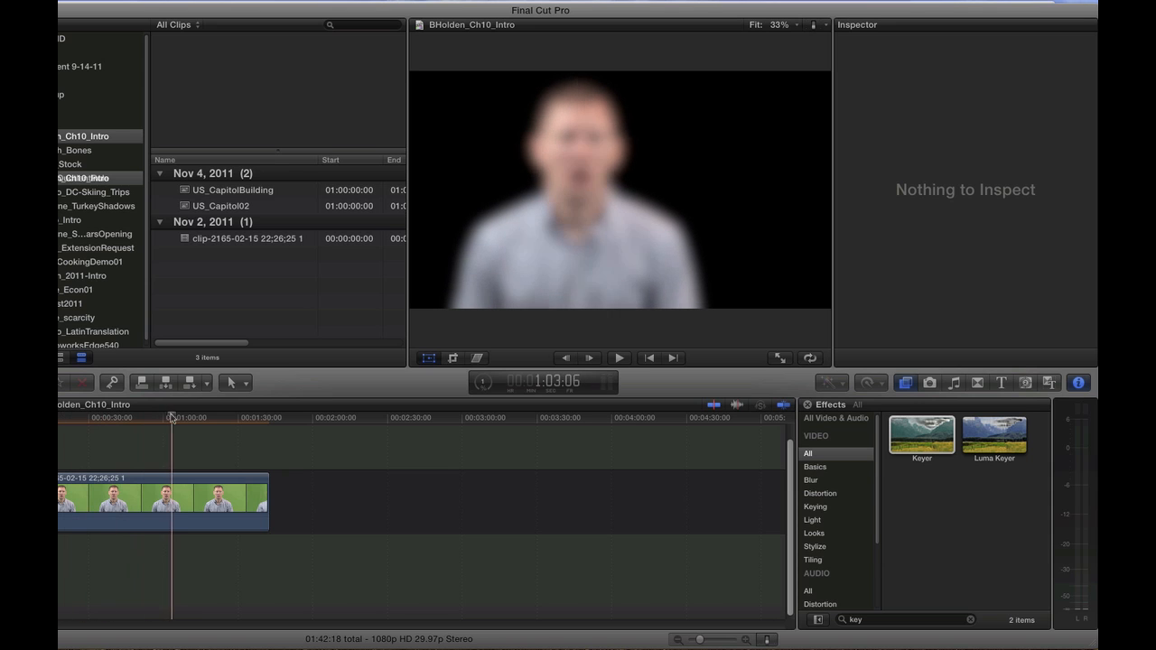
{"action": "left_click", "coordinate": [81, 418]}
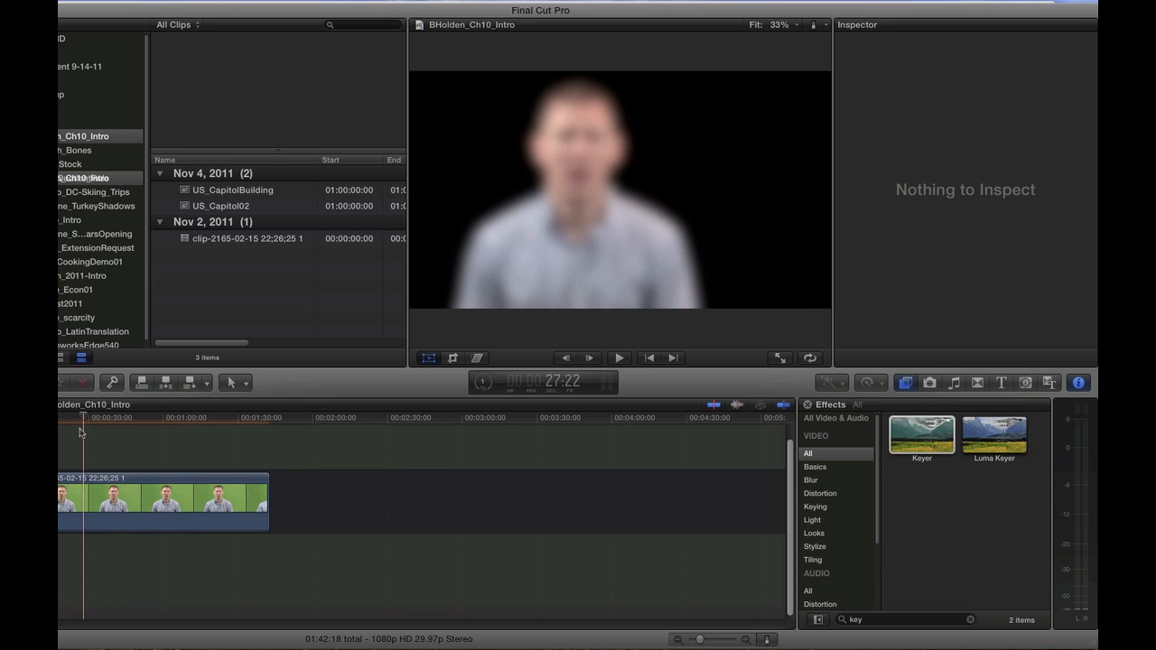
{"action": "left_click", "coordinate": [190, 418]}
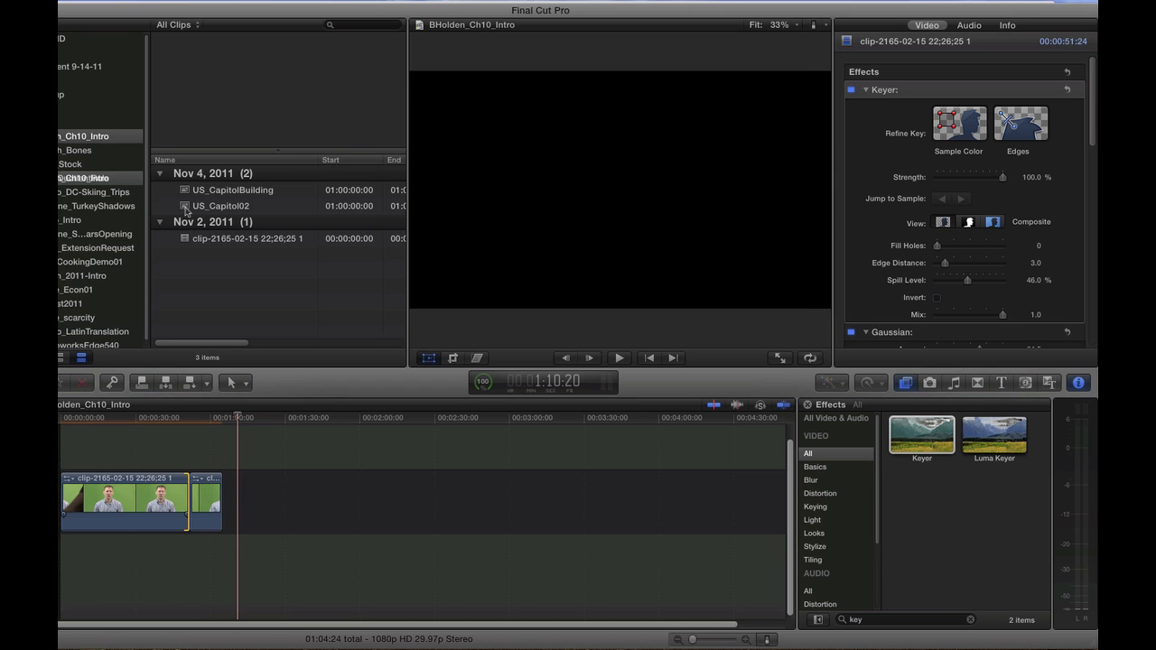
Drop US_Capitol02 onto the timeline beneath the keyed presenter sections.
{"action": "left_click", "coordinate": [206, 502]}
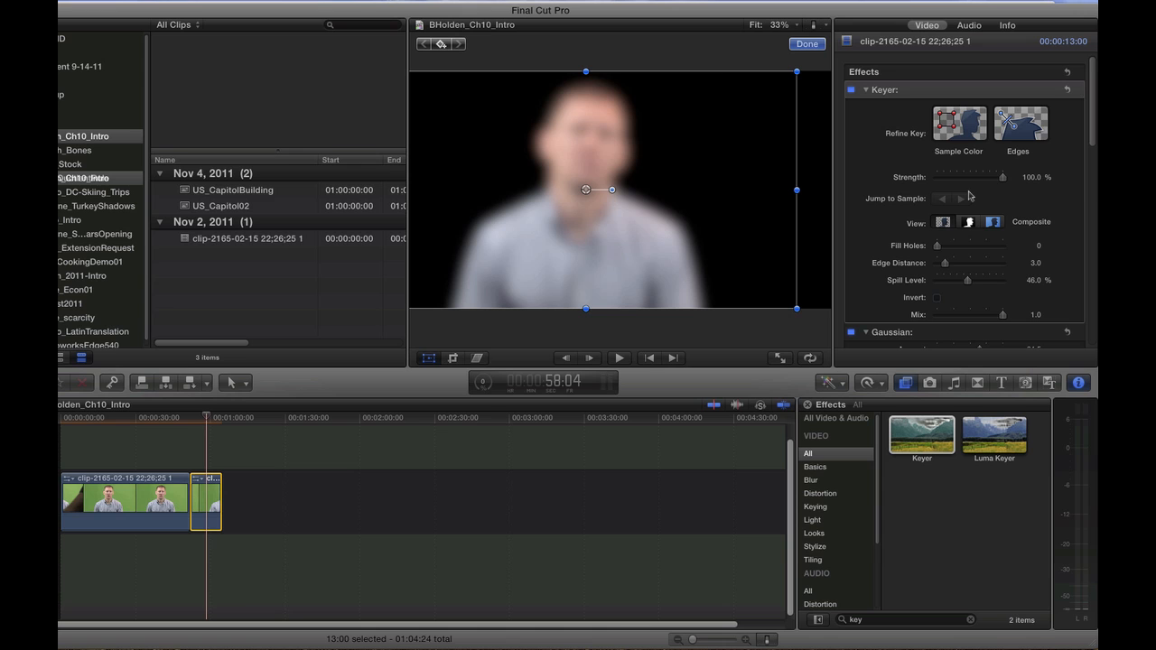
{"action": "scroll", "scroll_direction": "down", "scroll_amount": 3}
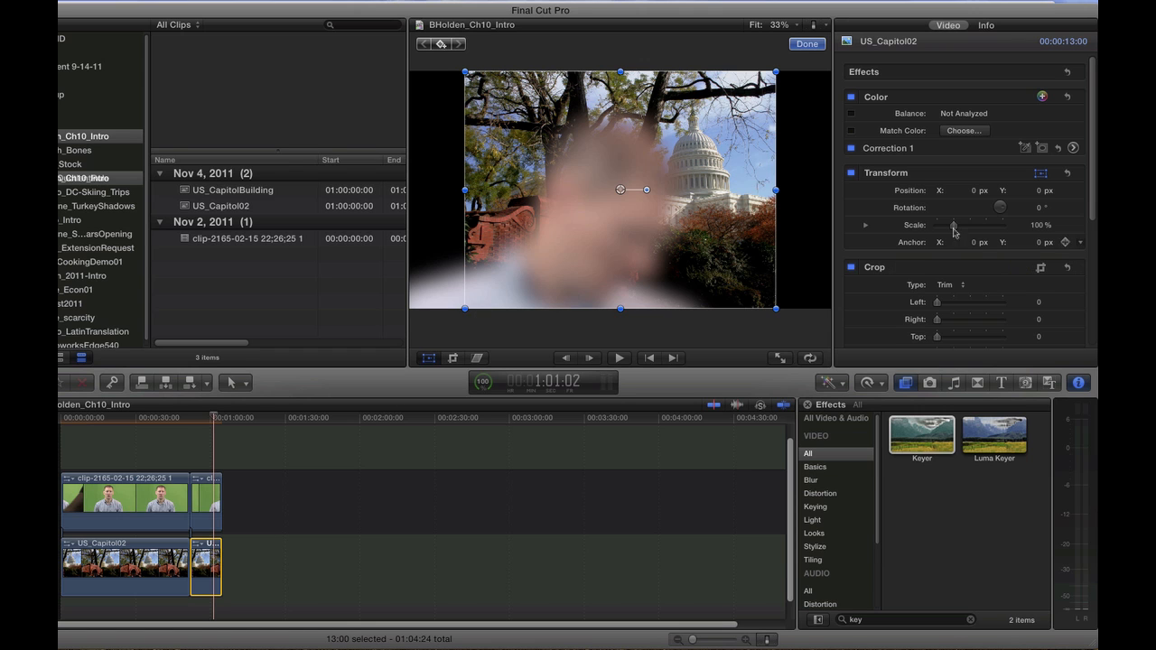
Scale up the Capitol background via the Inspector Transform slider until it fills the frame.
{"action": "left_click_drag", "start_coordinate": [954, 224], "coordinate": [984, 224]}
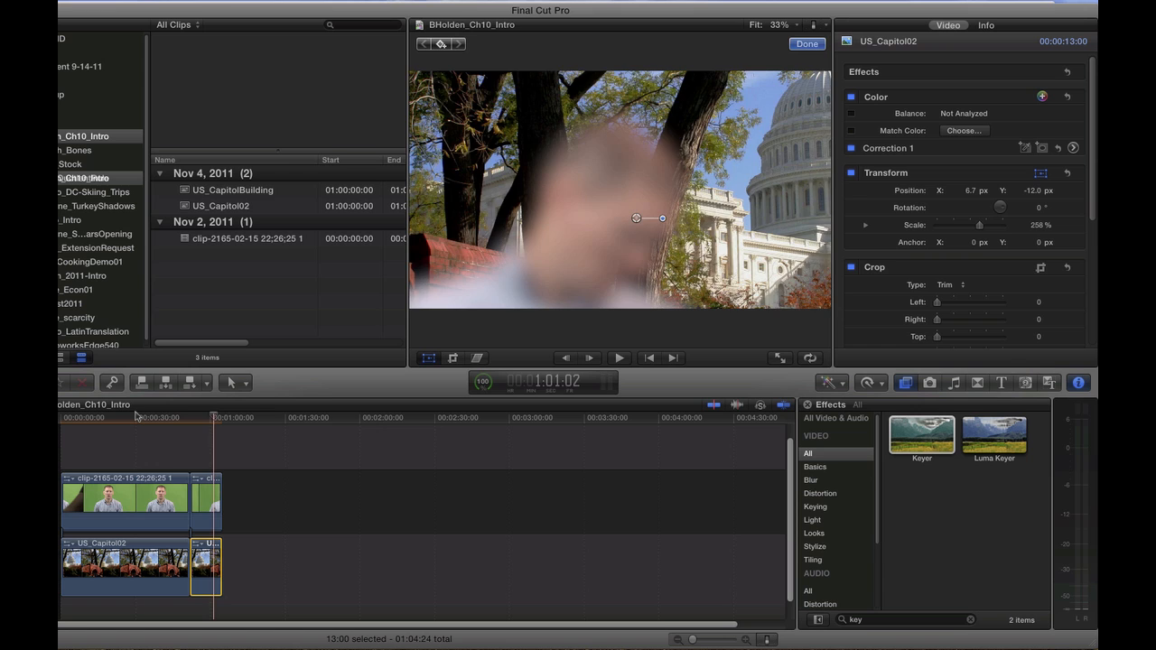
{"action": "left_click", "coordinate": [202, 417]}
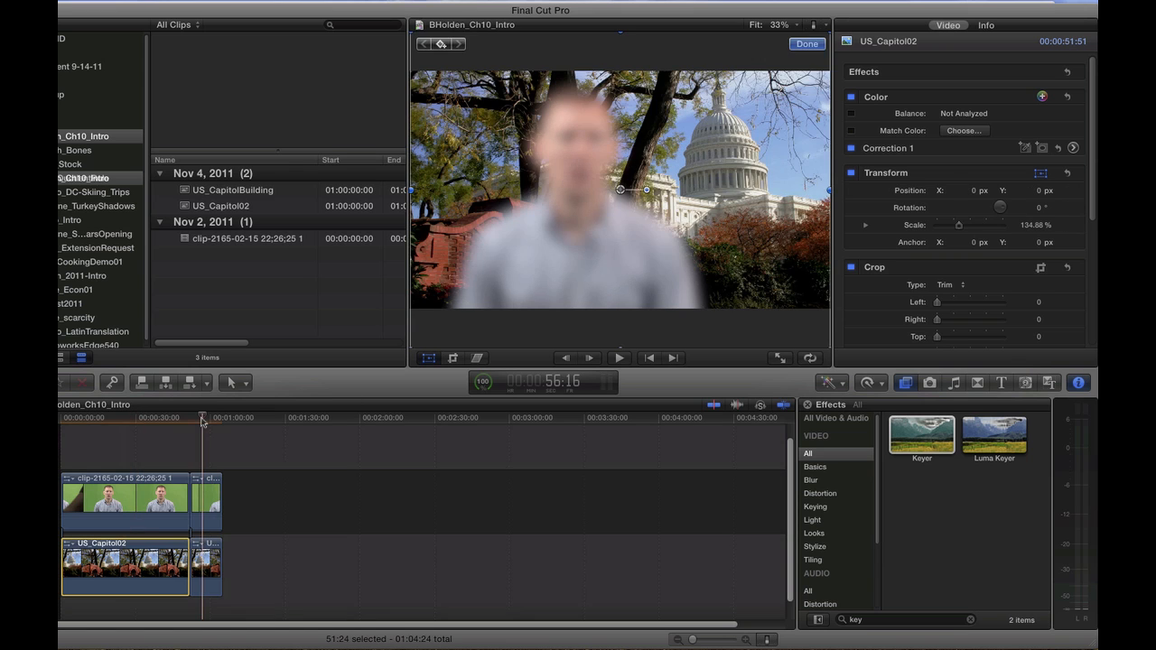
{"action": "left_click", "coordinate": [806, 43]}
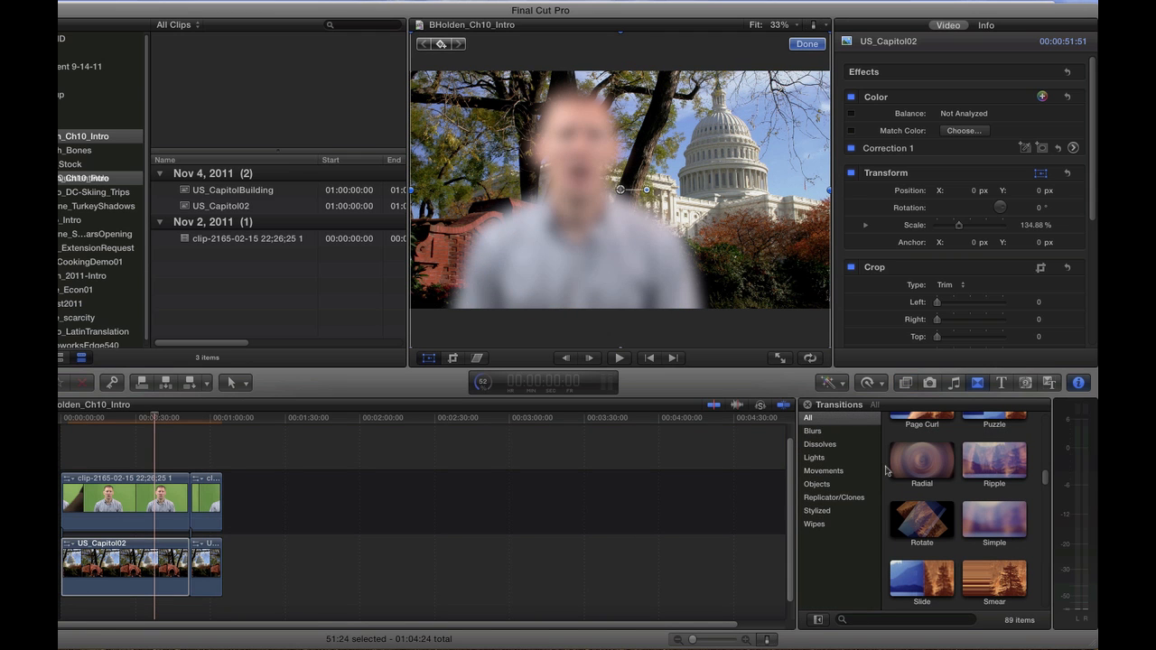
Make each presenter-and-Capitol pair into its own compound clip with Option-G.
{"action": "left_click", "coordinate": [921, 460]}
{"action": "type", "text": "1"}
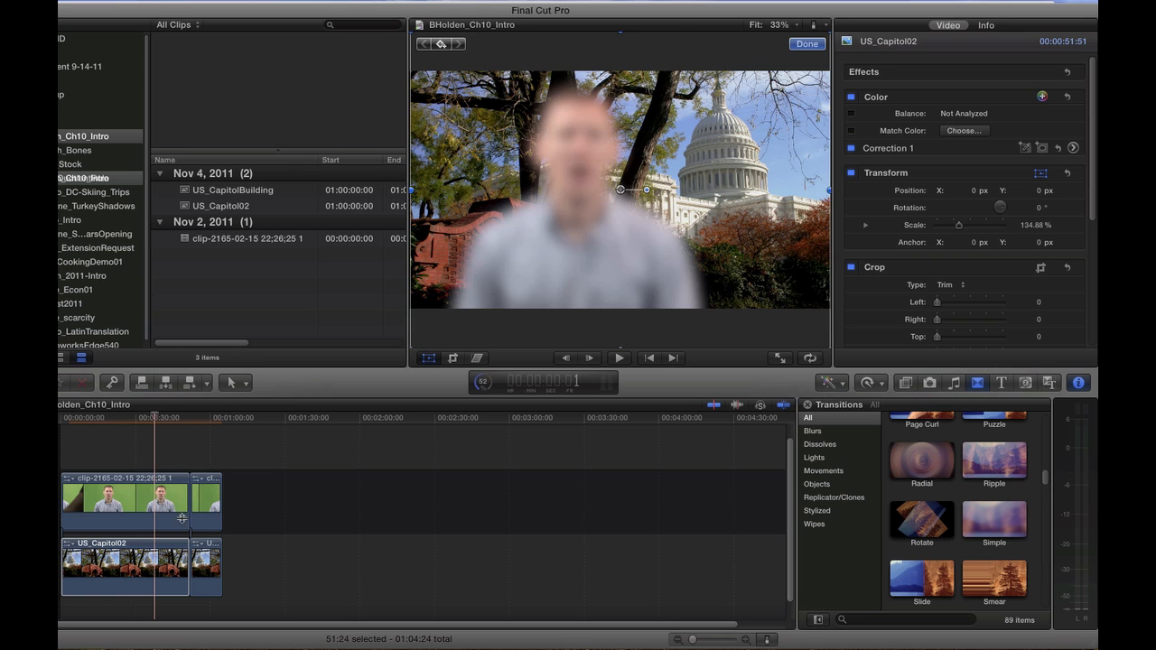
{"action": "left_click", "coordinate": [125, 502]}
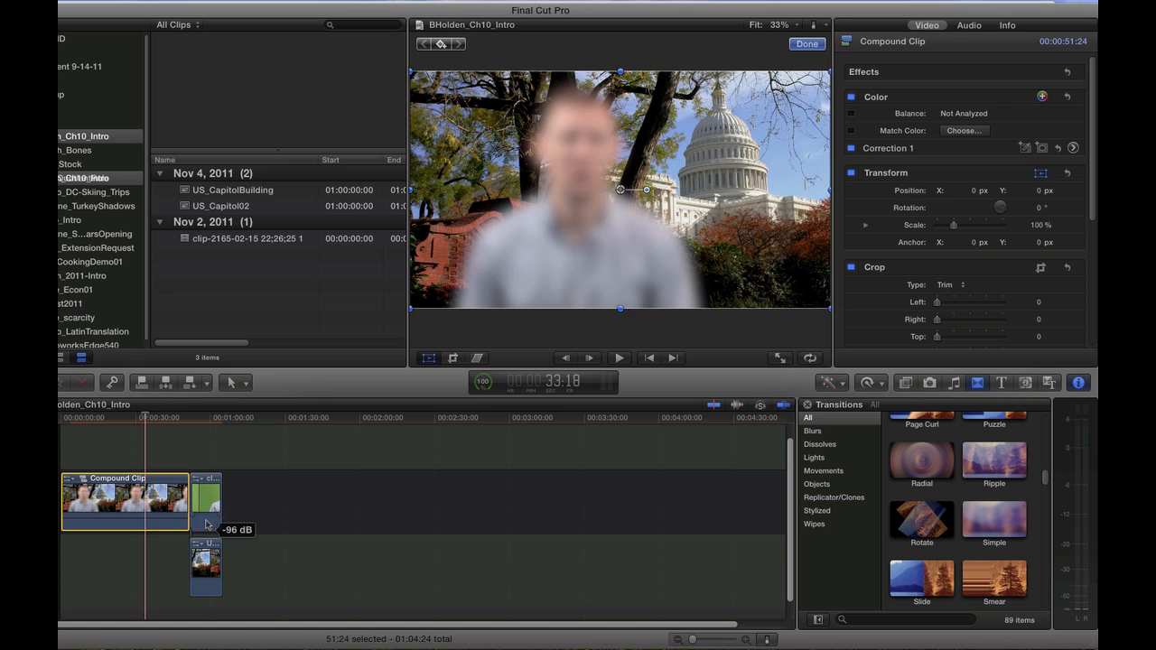
{"action": "left_click", "coordinate": [205, 502]}
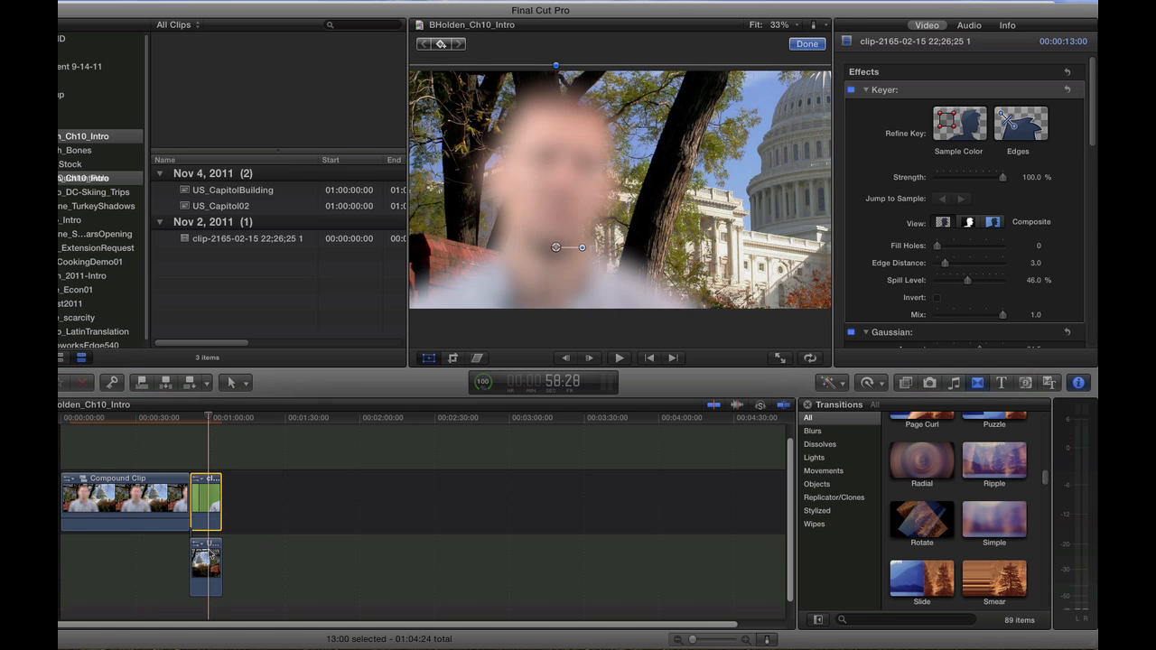
{"action": "left_click", "coordinate": [205, 567]}
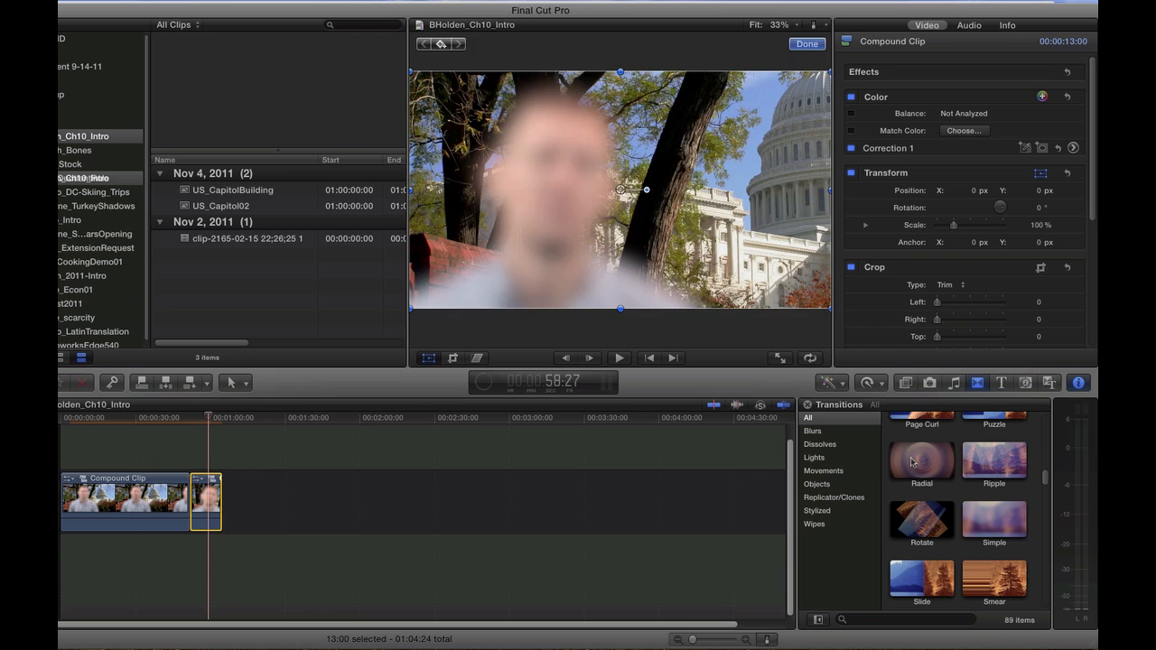
{"action": "left_click", "coordinate": [921, 461]}
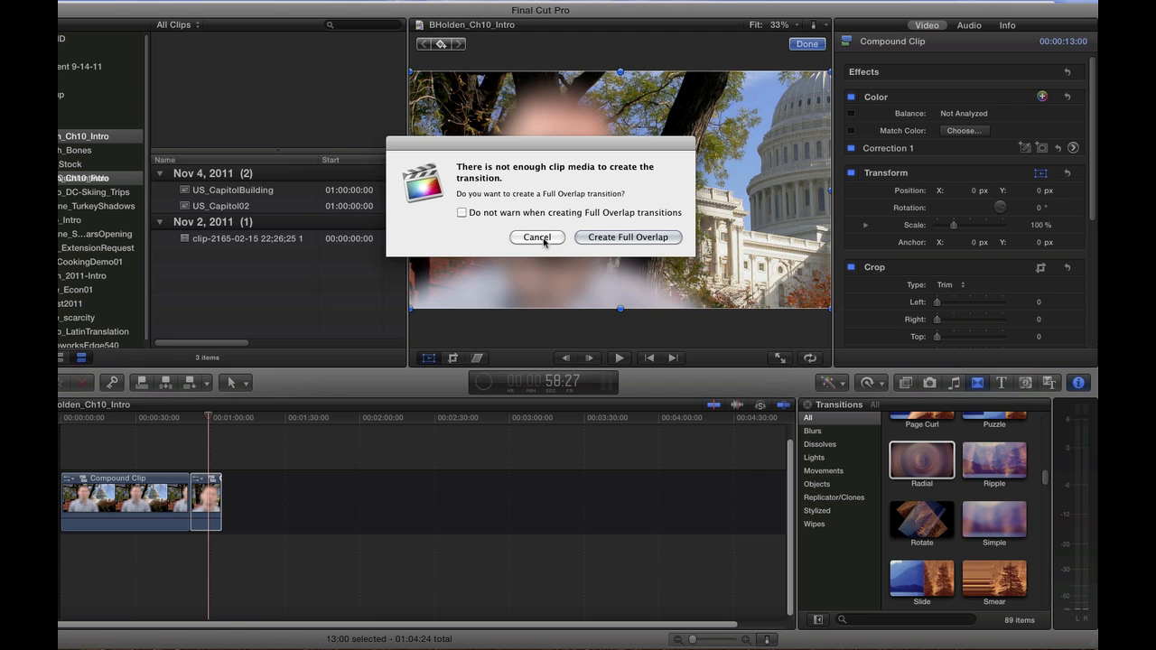
{"action": "left_click", "coordinate": [537, 237]}
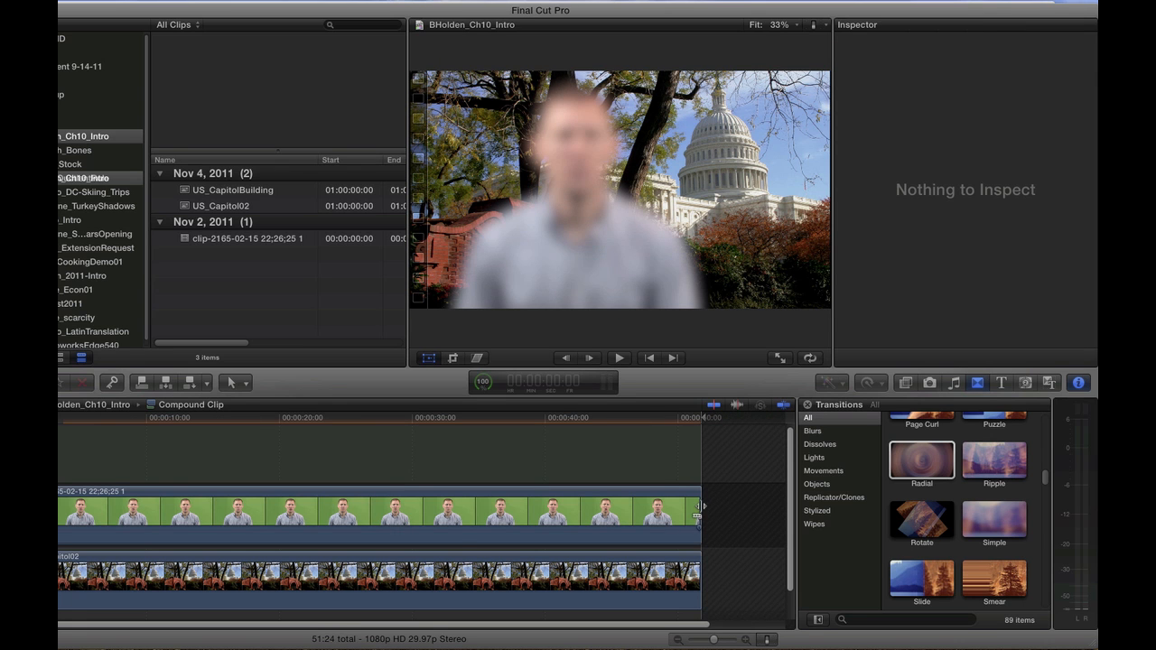
Trim the second compound clip from 13 to 12 seconds and return to the project timeline.
{"action": "left_click_drag", "start_coordinate": [702, 509], "coordinate": [767, 510]}
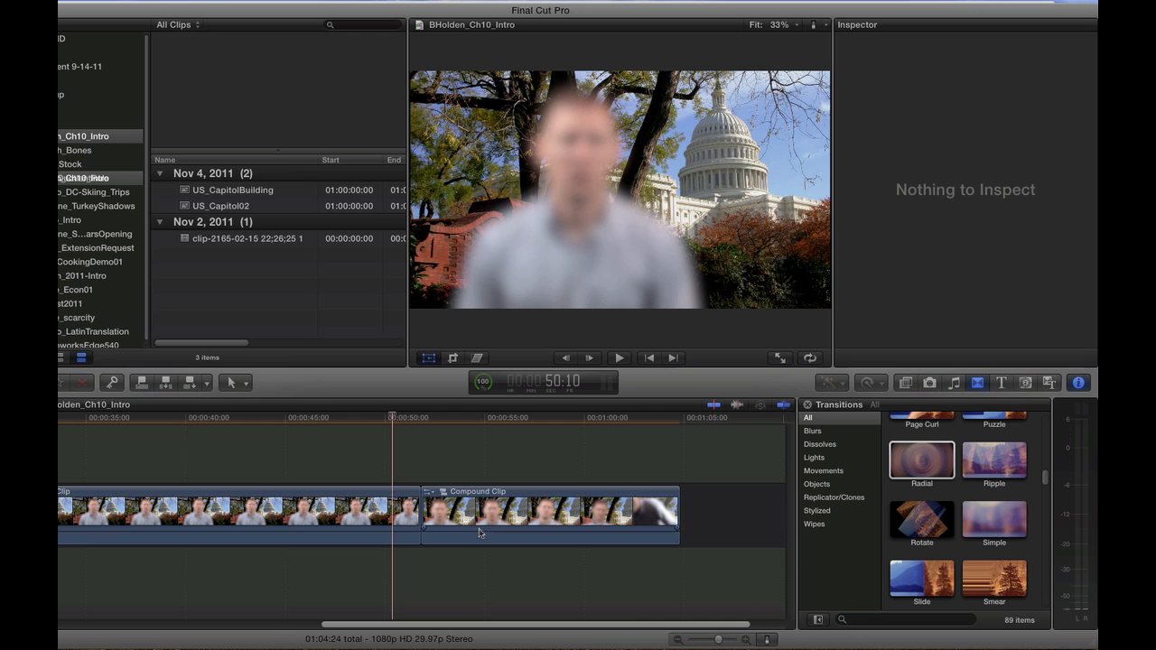
{"action": "double_click", "coordinate": [549, 509]}
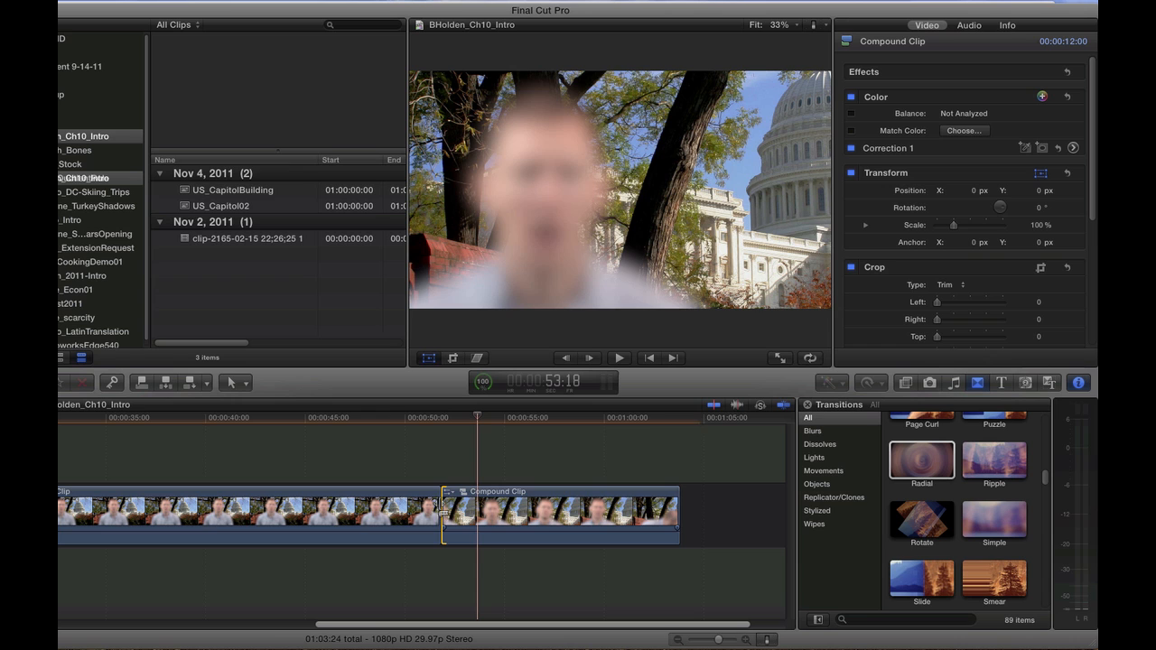
{"action": "left_click", "coordinate": [921, 460]}
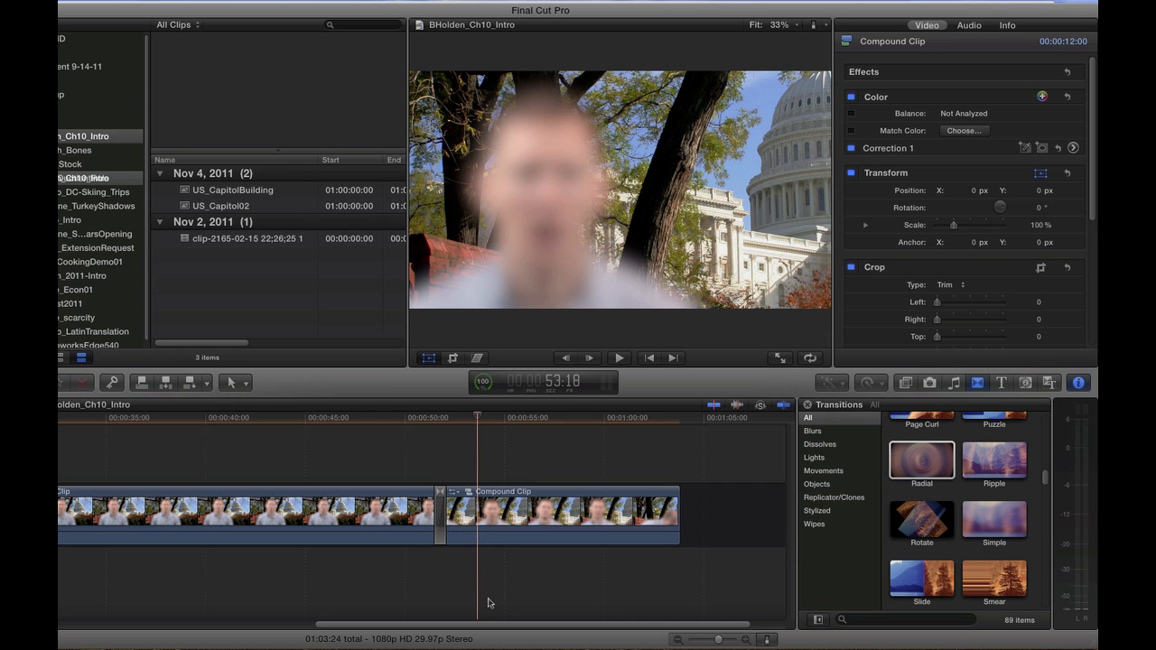
{"action": "mouse_move", "coordinate": [470, 610]}
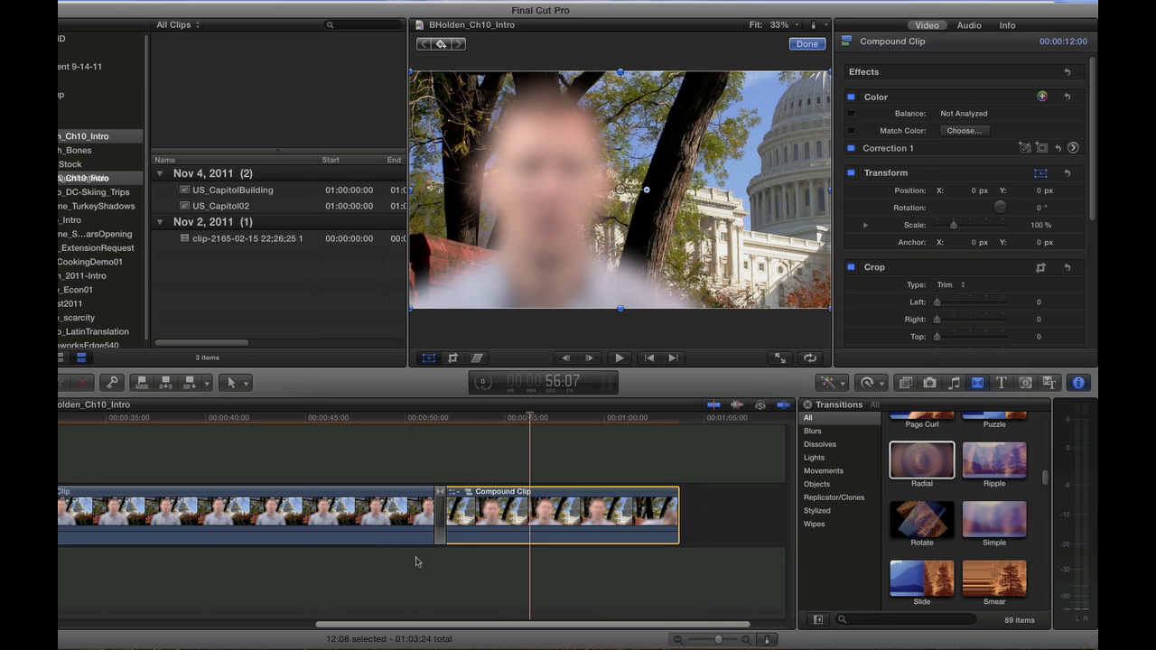
{"action": "mouse_move", "coordinate": [845, 576]}
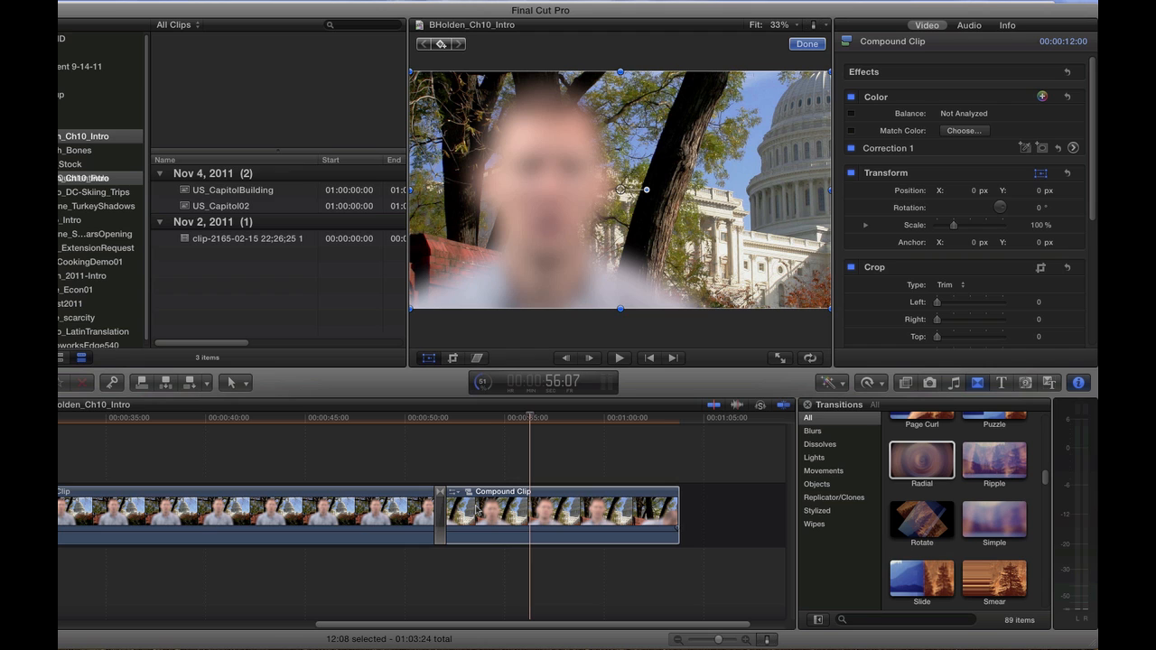
{"action": "mouse_move", "coordinate": [434, 545]}
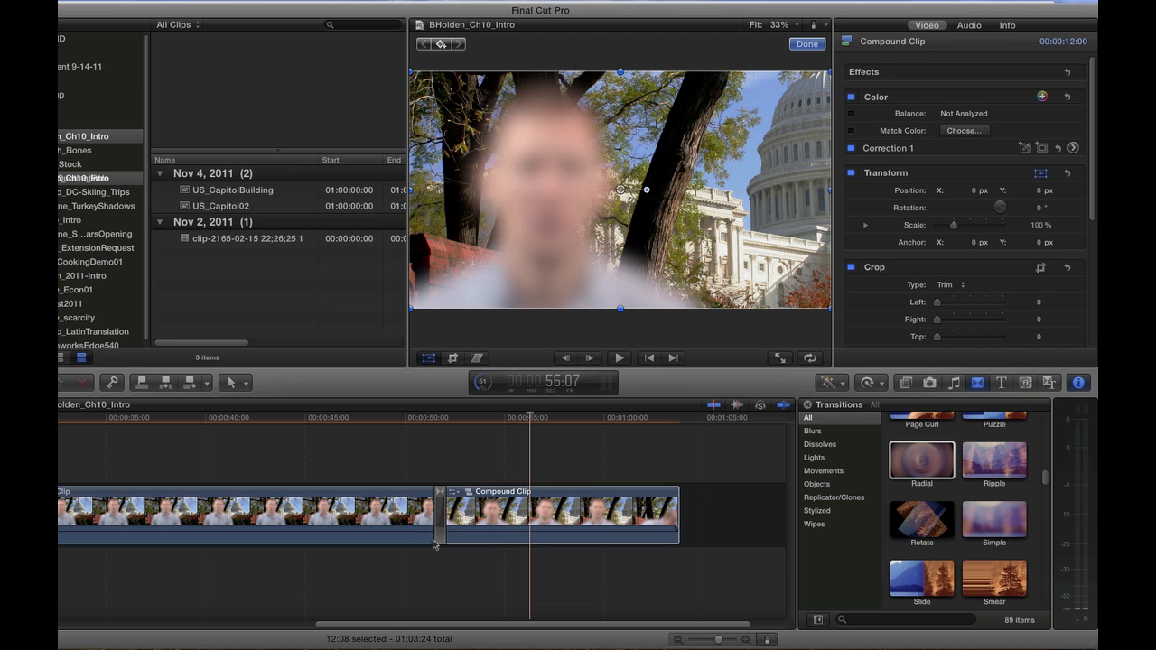
{"action": "scroll", "scroll_direction": "left", "scroll_amount": 3}
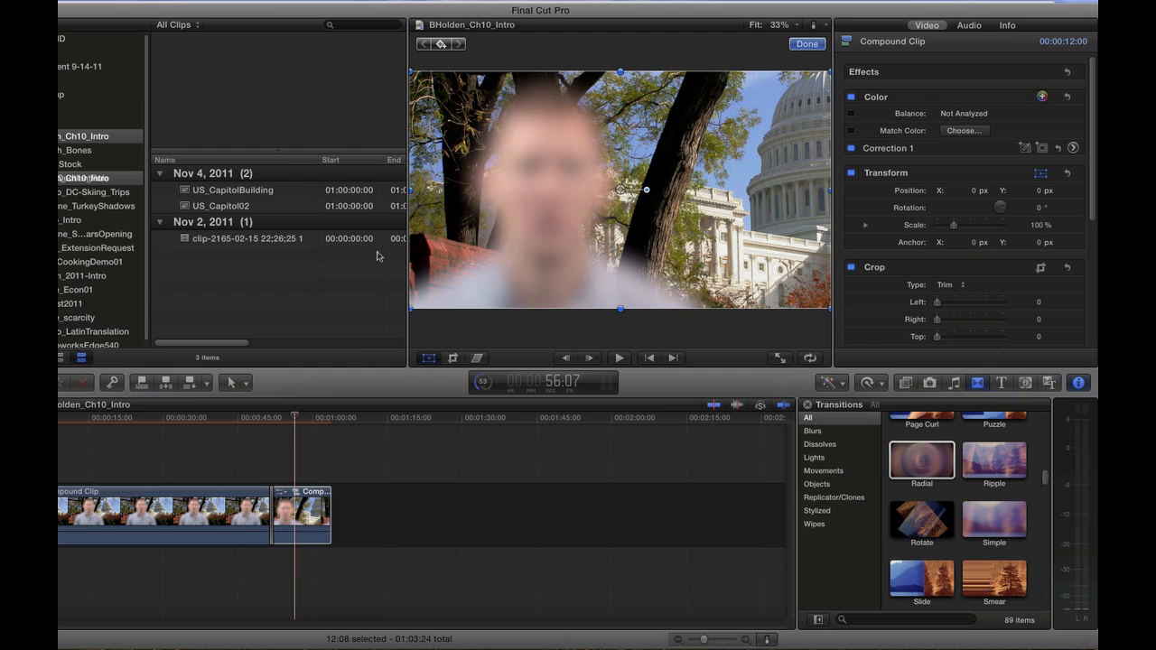
{"action": "mouse_move", "coordinate": [444, 404]}
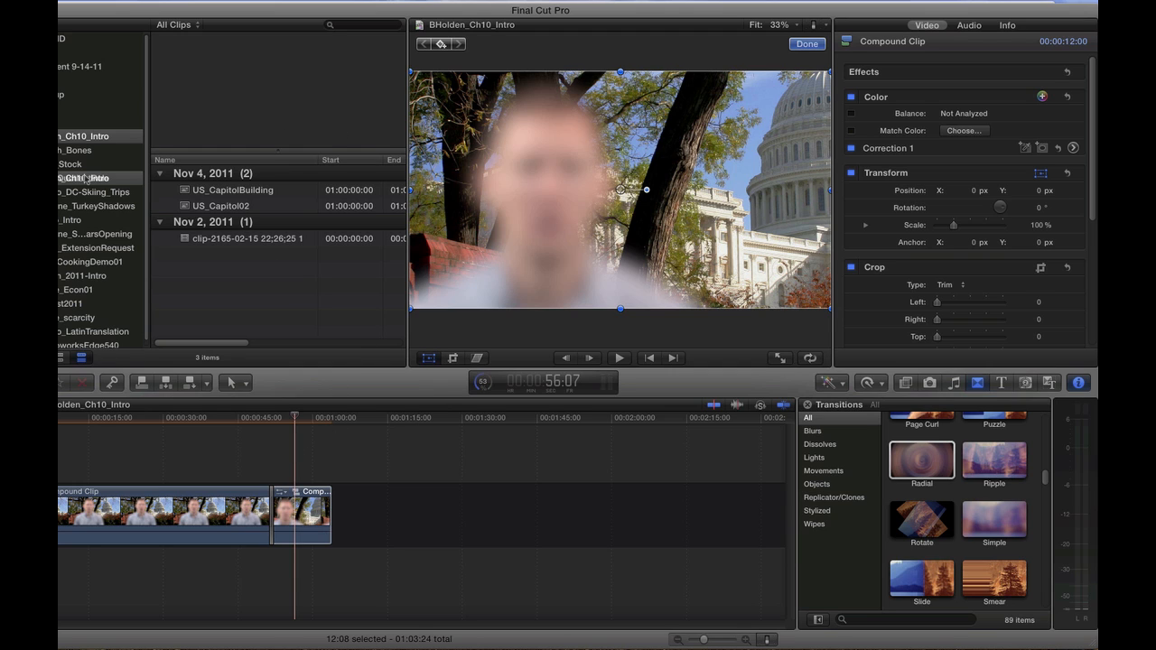
{"action": "mouse_move", "coordinate": [311, 73]}
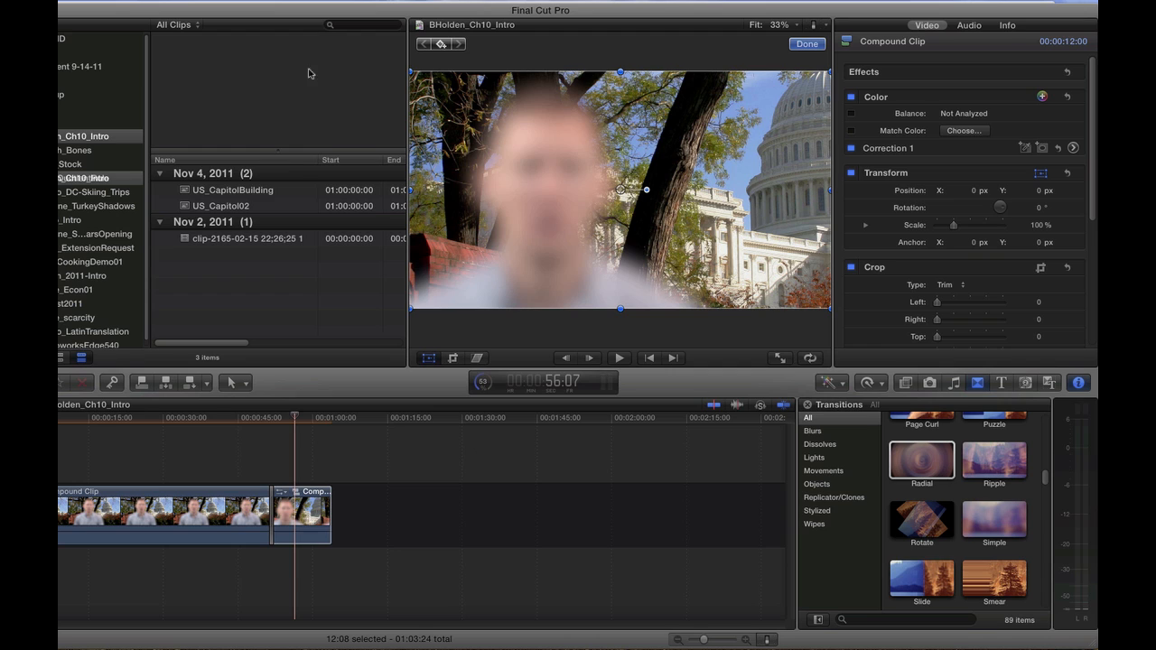
{"action": "mouse_move", "coordinate": [221, 70]}
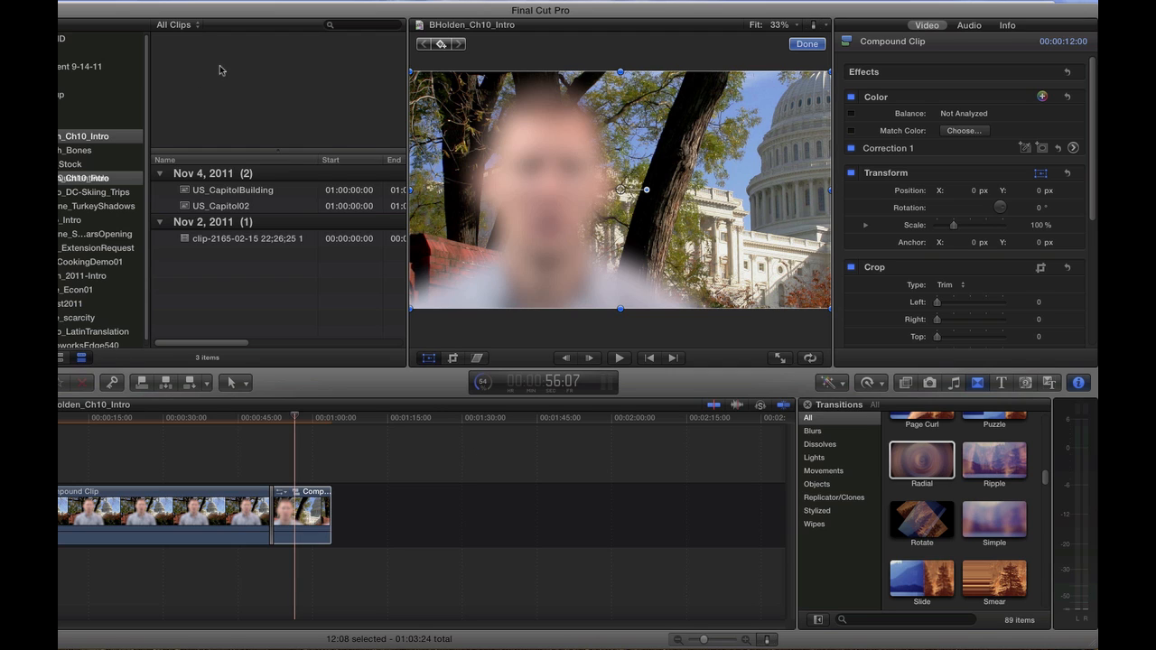
{"action": "mouse_move", "coordinate": [258, 140]}
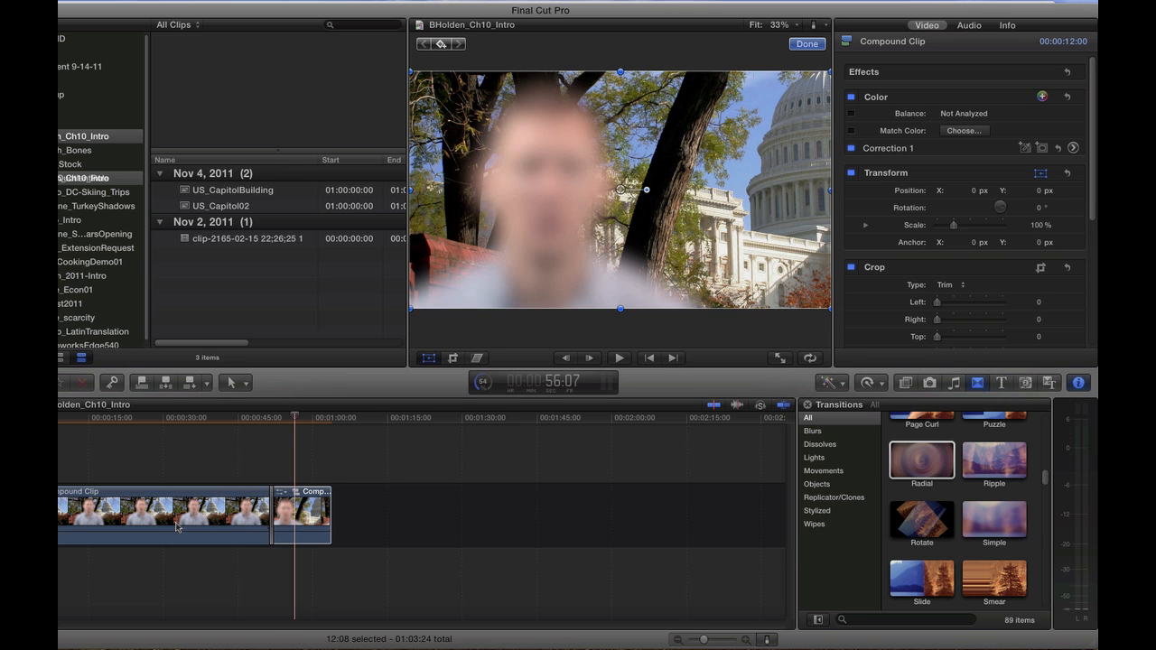
Apply a transition at the edit point between the two compound clips.
{"action": "left_click", "coordinate": [806, 43]}
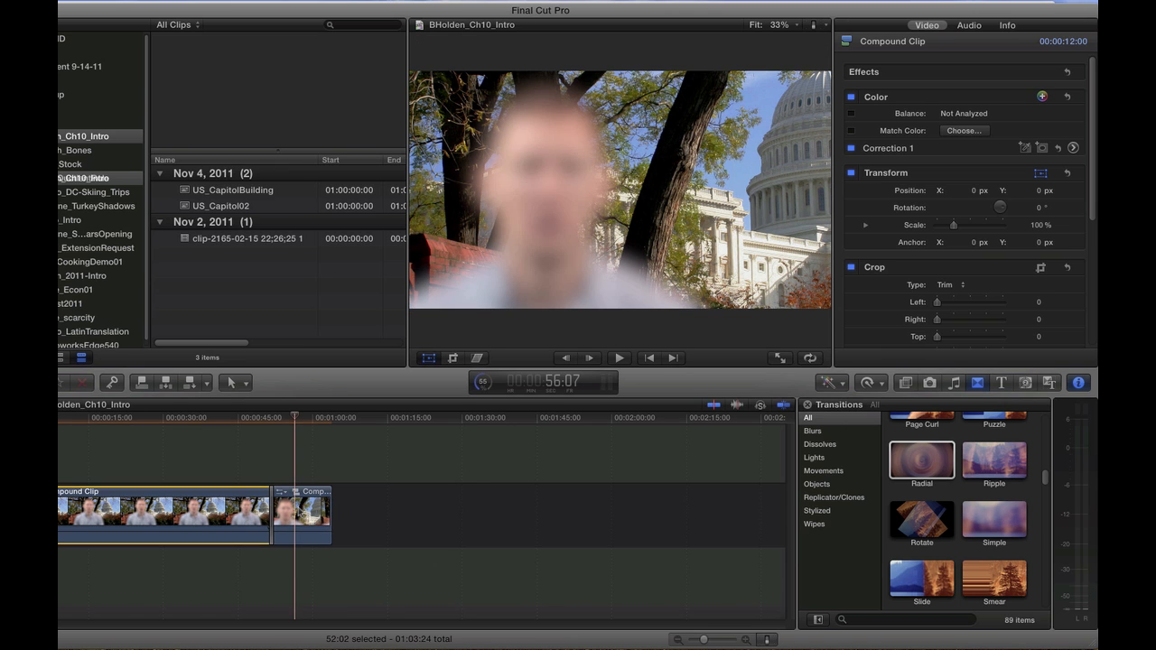